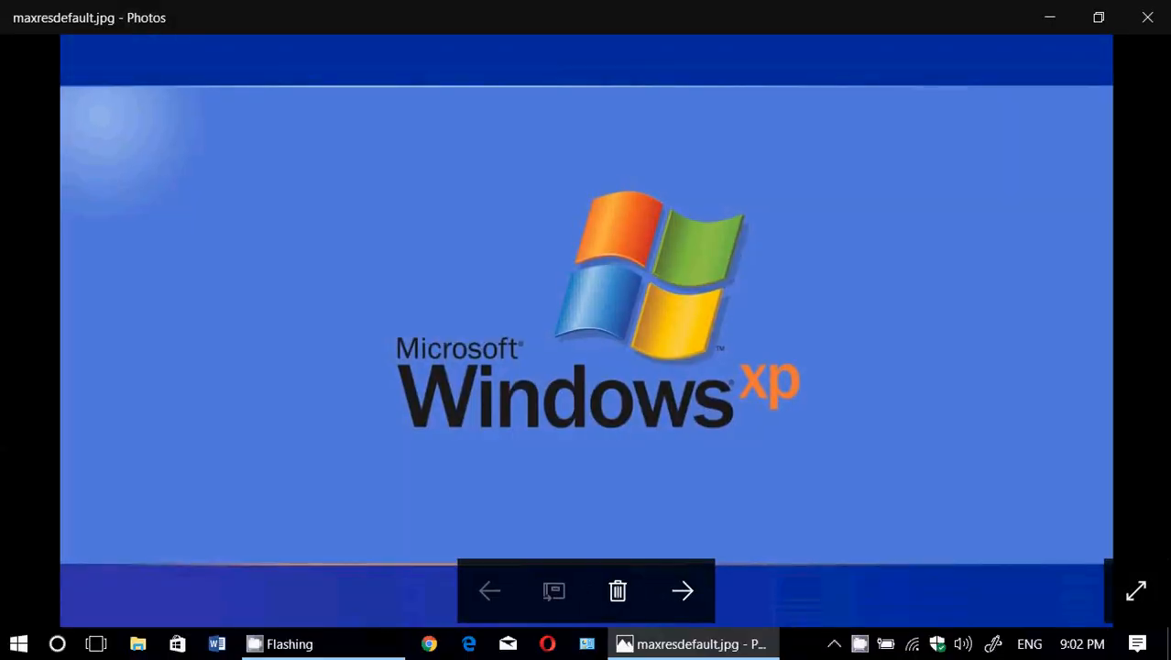
{"action": "mouse_move", "coordinate": [802, 646]}
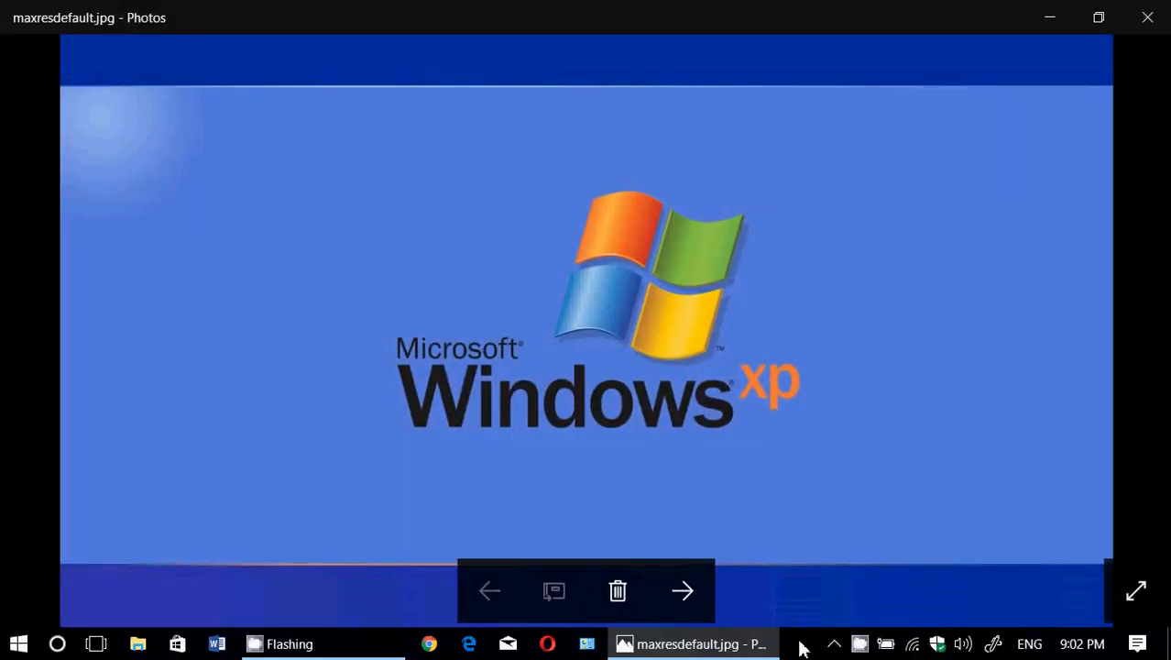